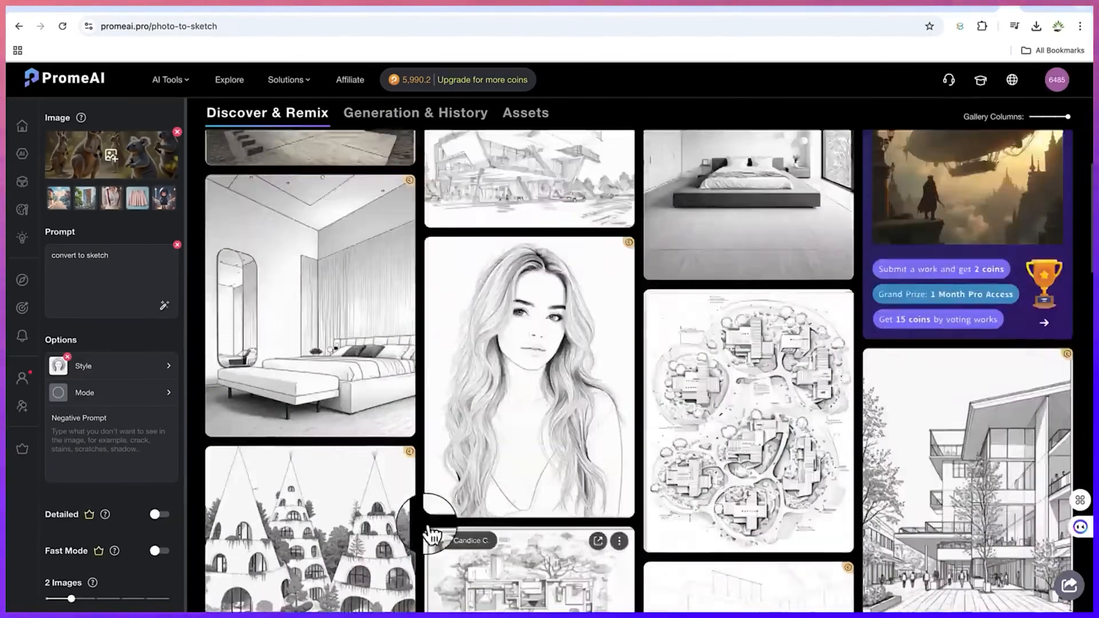
# Scroll the PromeAI homepage past image/video tool cards and model training to the Photo Editor feature section
pyautogui.click(414, 113)
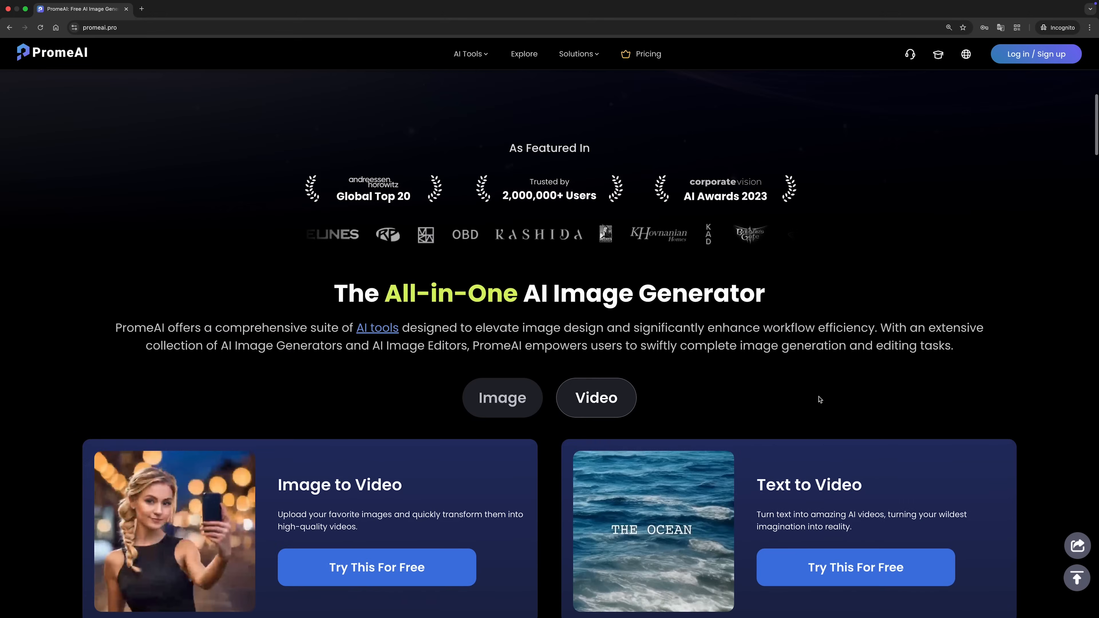
pyautogui.scroll(-3)
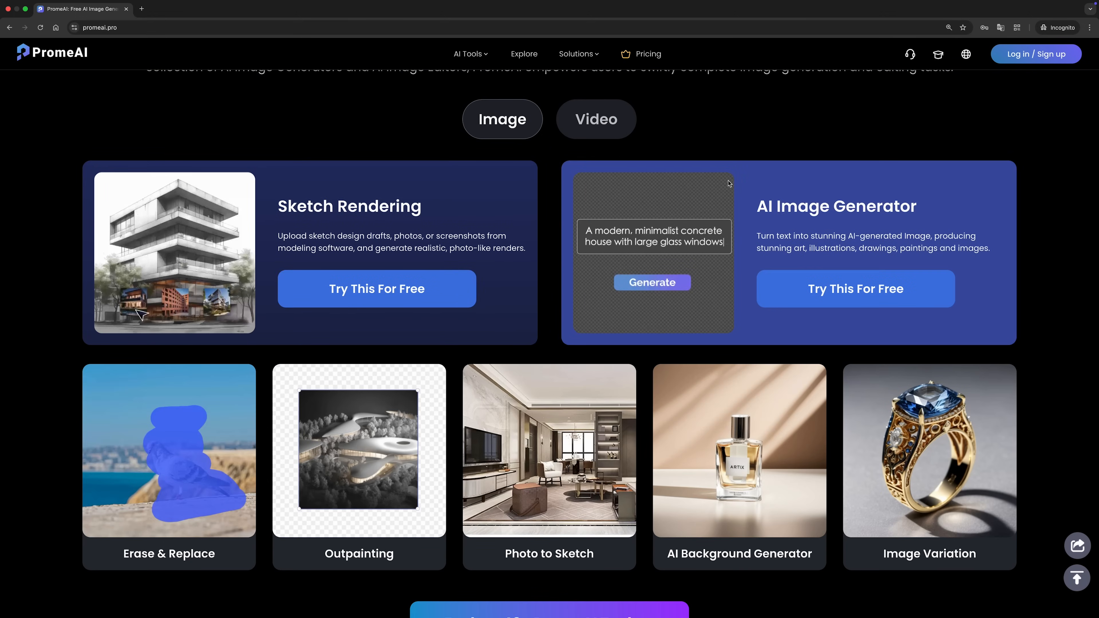
pyautogui.click(652, 283)
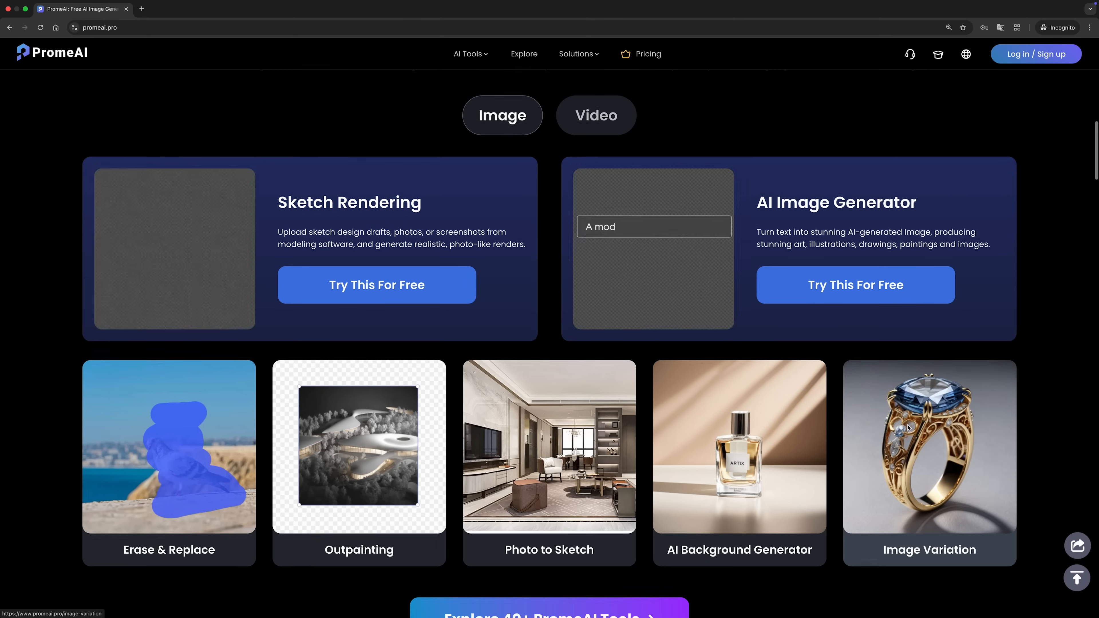
pyautogui.scroll(-3)
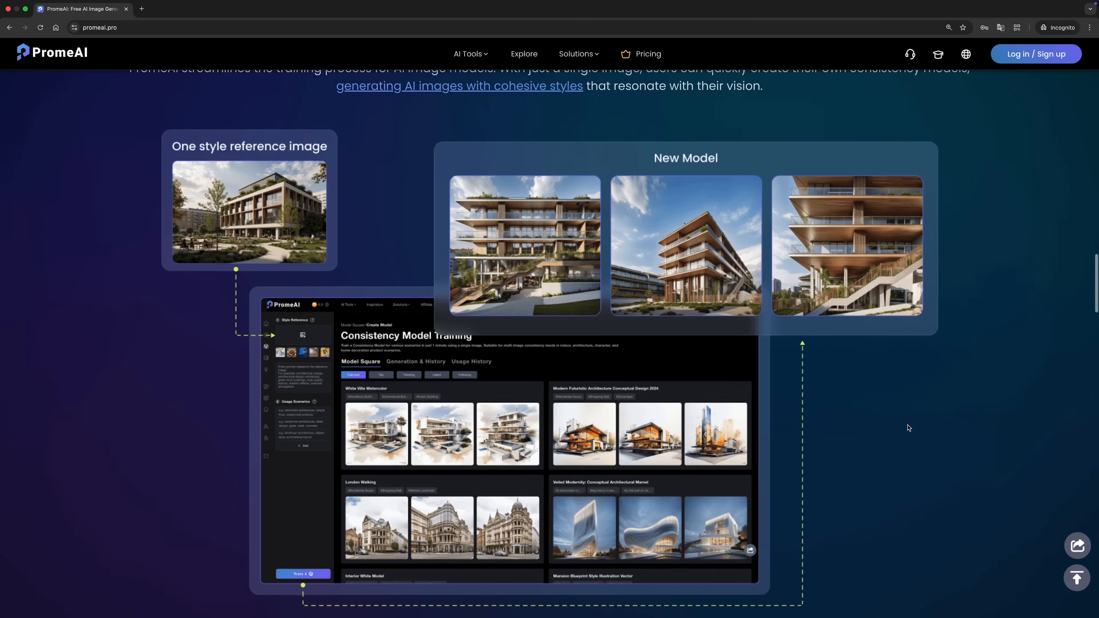
pyautogui.scroll(-3)
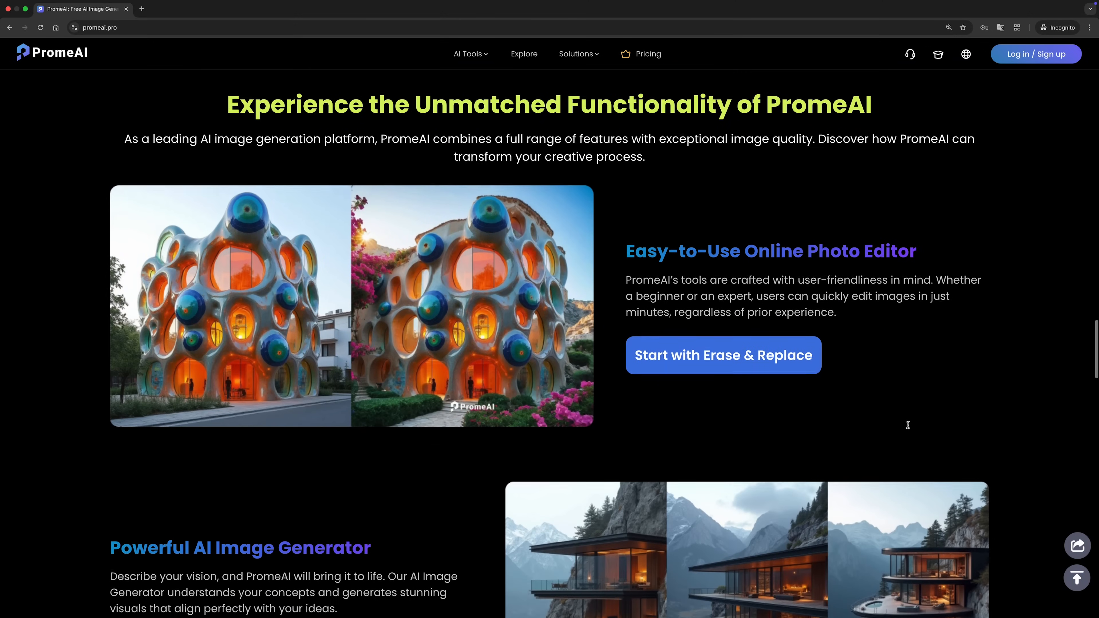